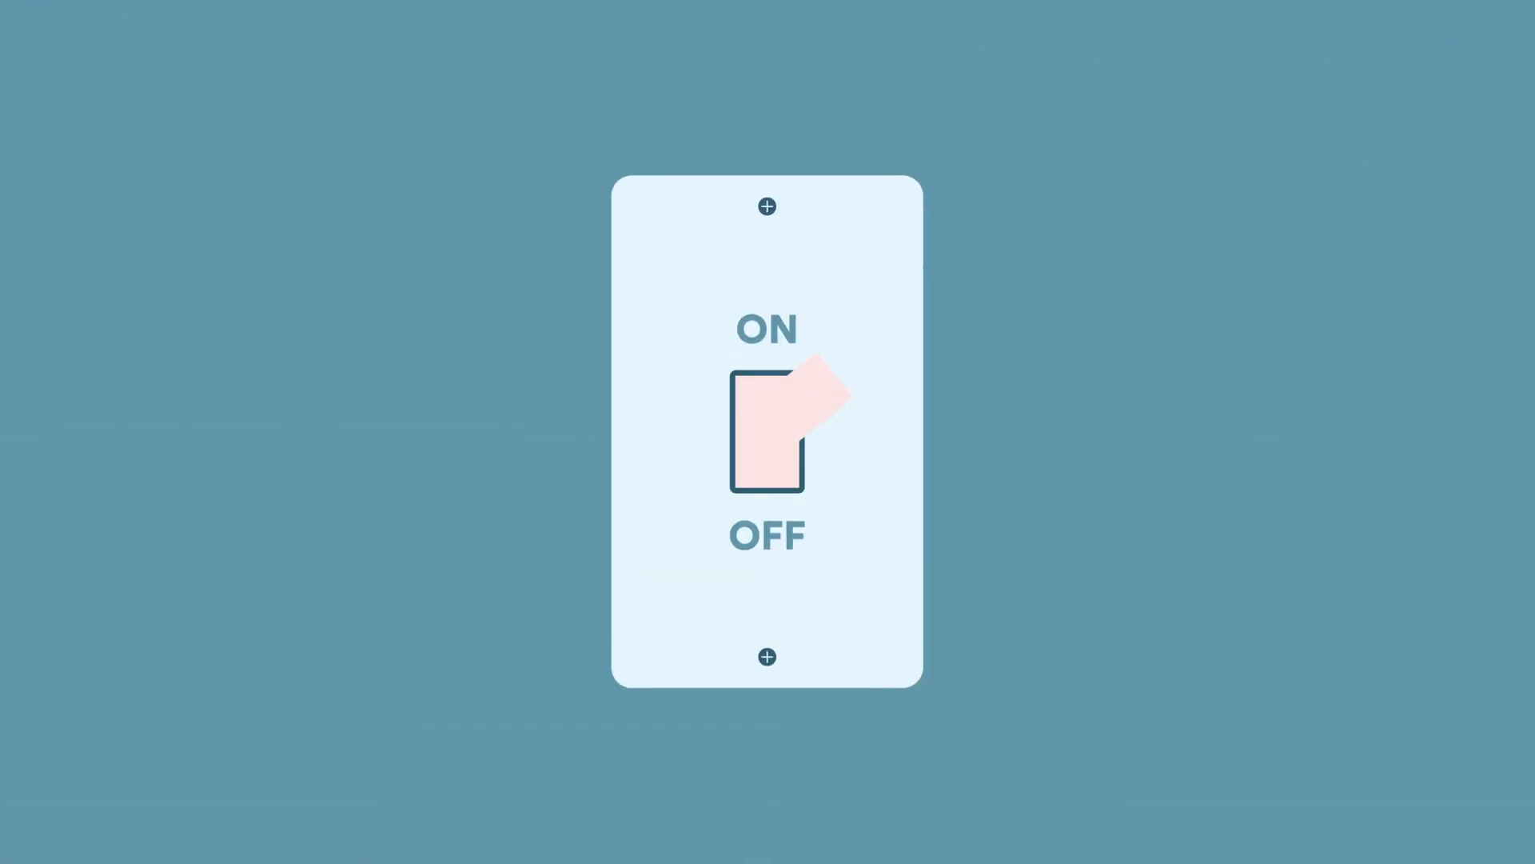
Flip the light switch to OFF, darkening the blue background
click(767, 432)
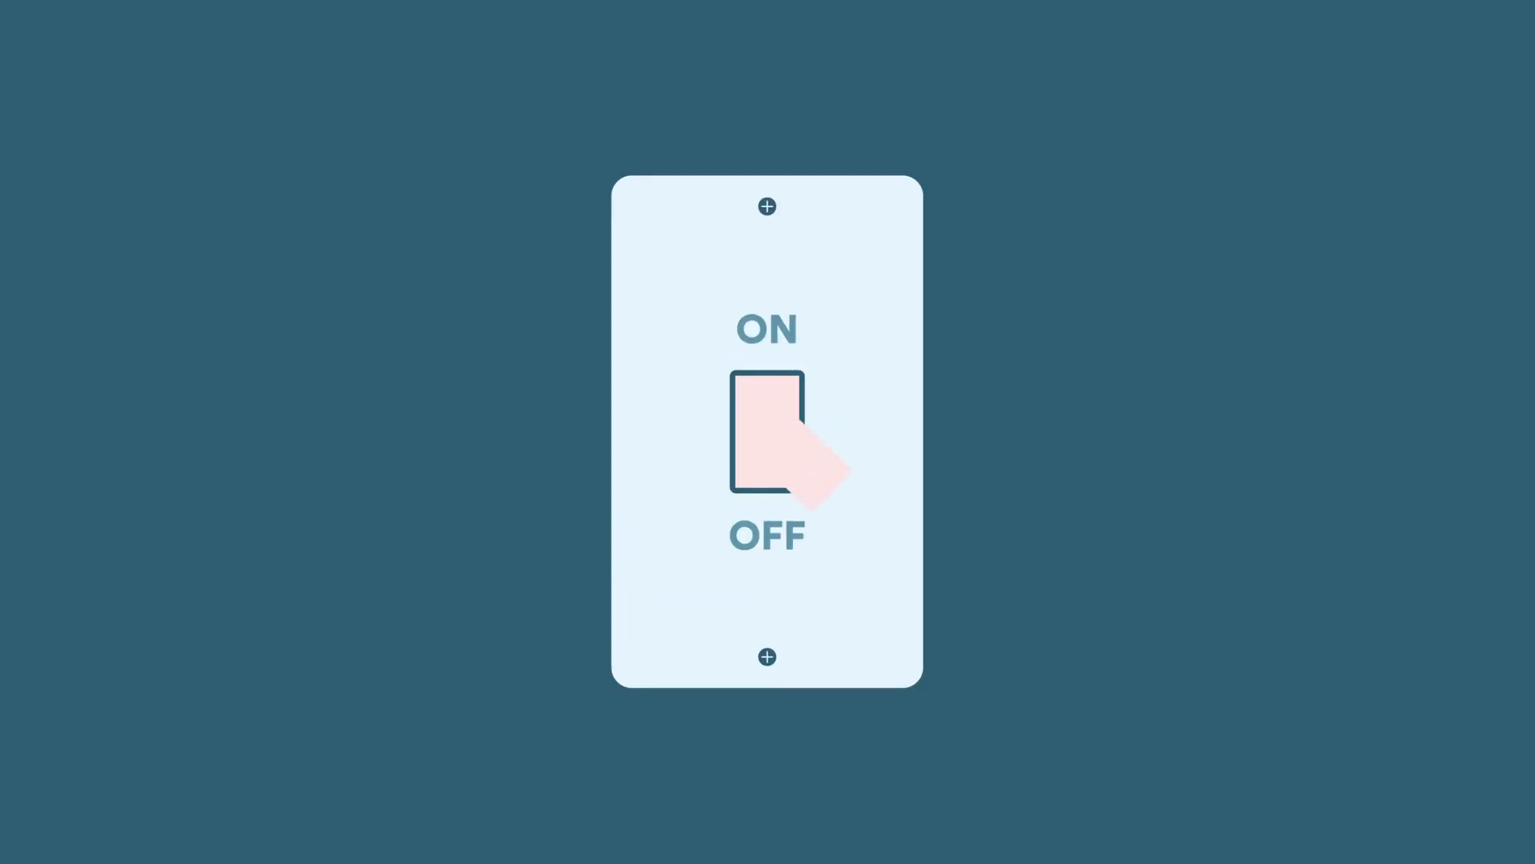